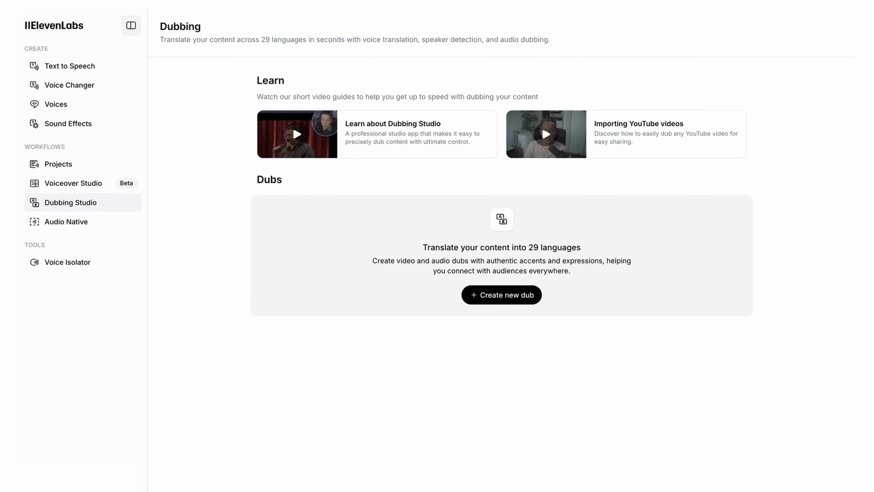
Step: Show the Dubbing Studio page with its learning guides and empty dubs list
left_click(501, 295)
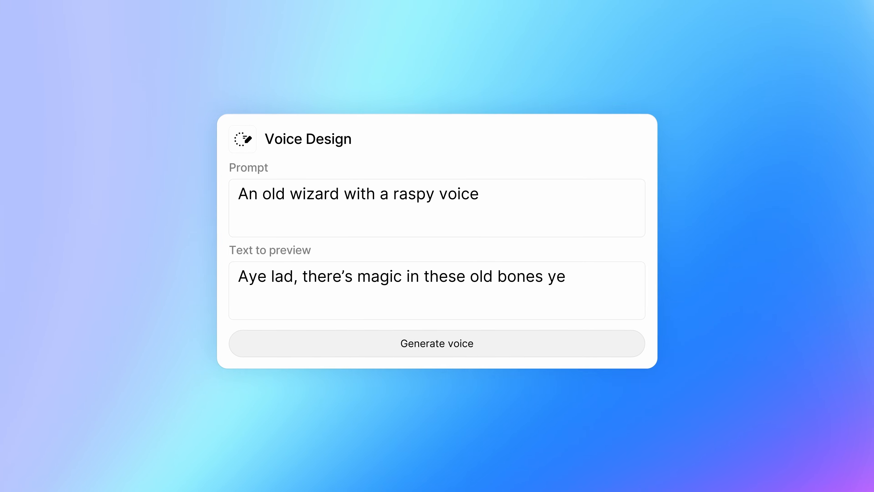
Step: Generate a voice from the 'old wizard with a raspy voice' prompt and its preview line
left_click(437, 343)
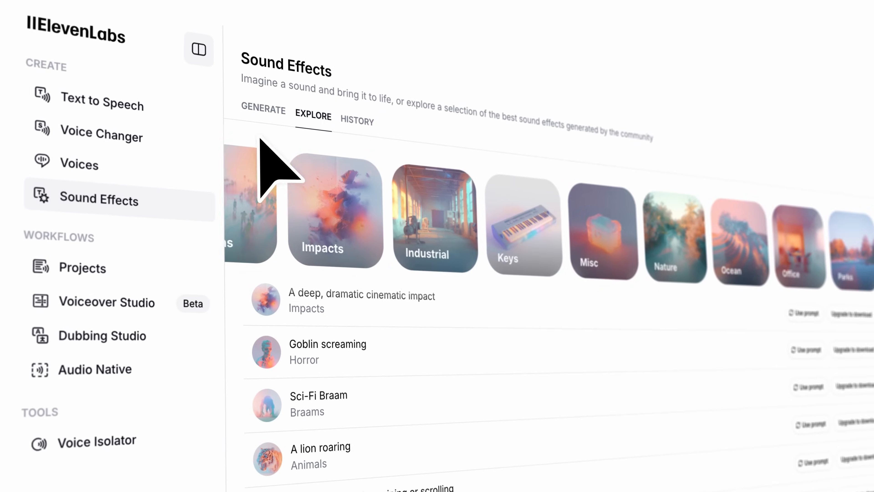
Step: Browse community sound effects in the Explore view by category (Impacts, Industrial, Nature)
left_click(263, 110)
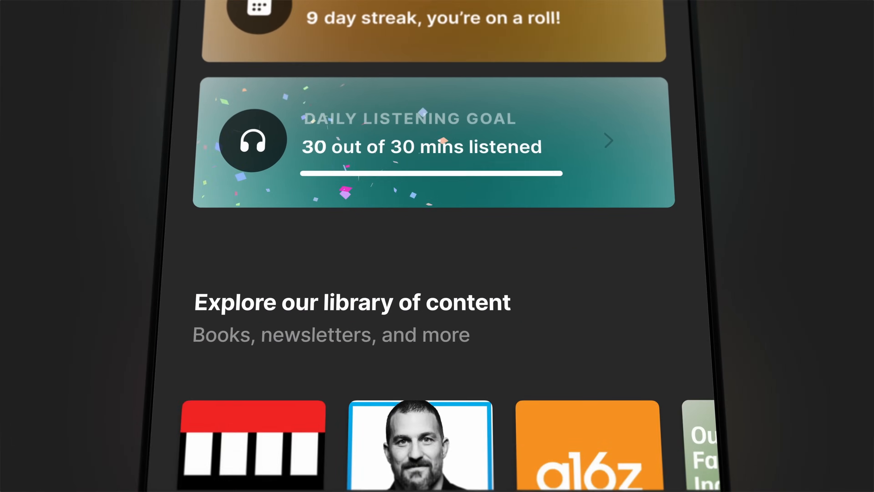
Step: Scroll the Reader Explore tab to the Deepak Chopra banner and new Iconic voices
scroll("down", 3)
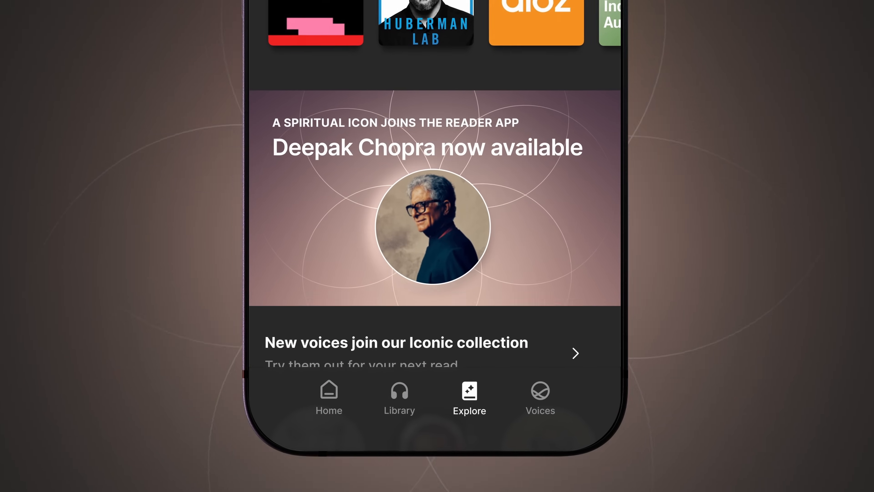